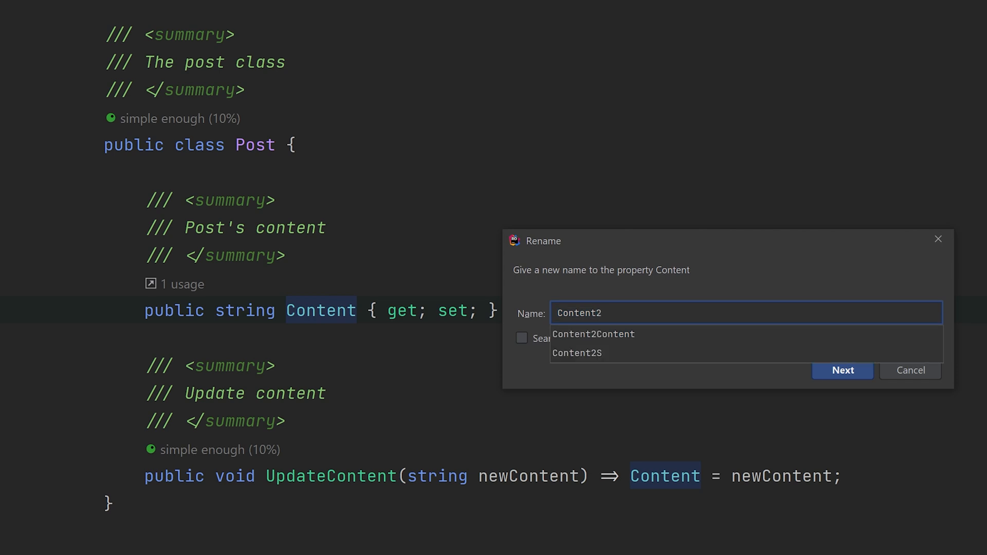
Rename the Post class's Content property to Content2 and confirm the rename
left_click(842, 371)
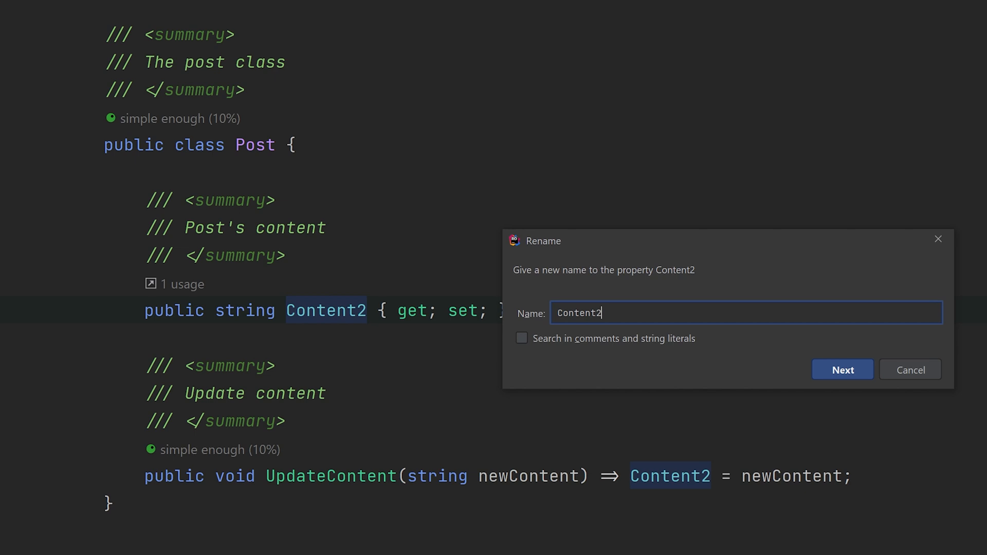
left_click(842, 369)
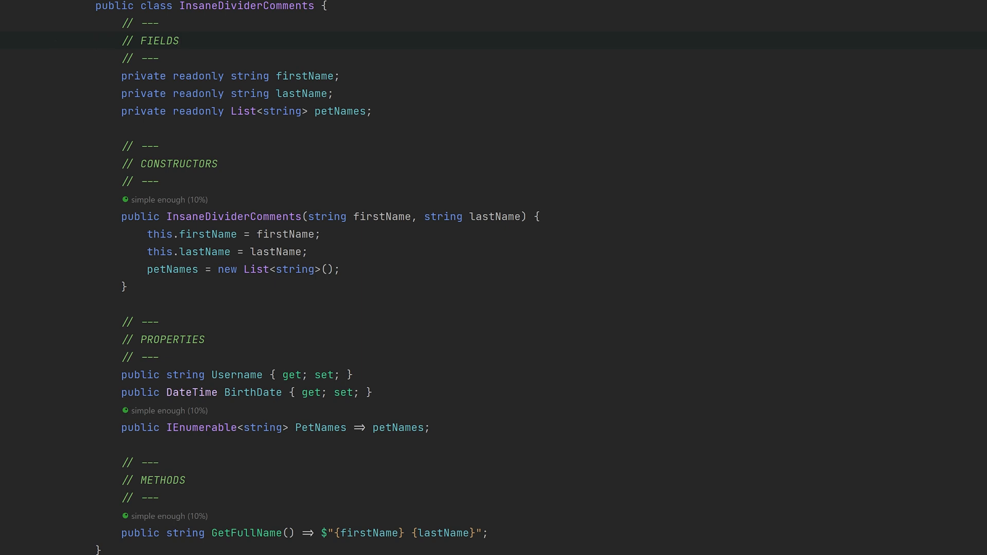
Switch to the InsaneDividerComments file and scroll through its divider-commented sections
left_click(180, 40)
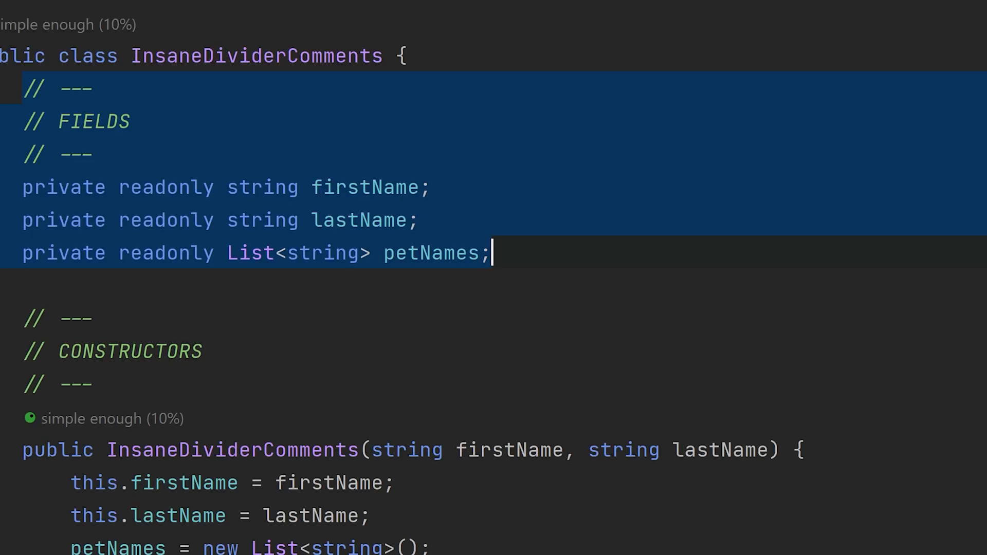
scroll("down", 3)
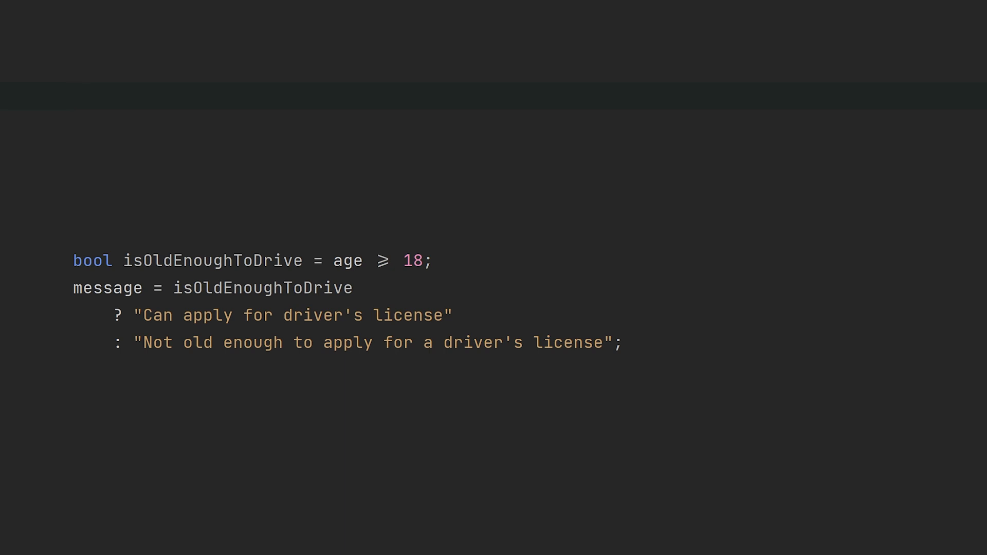
Place the cursor on the empty line above bool isOldEnoughToDrive = age >= 18
left_click(73, 98)
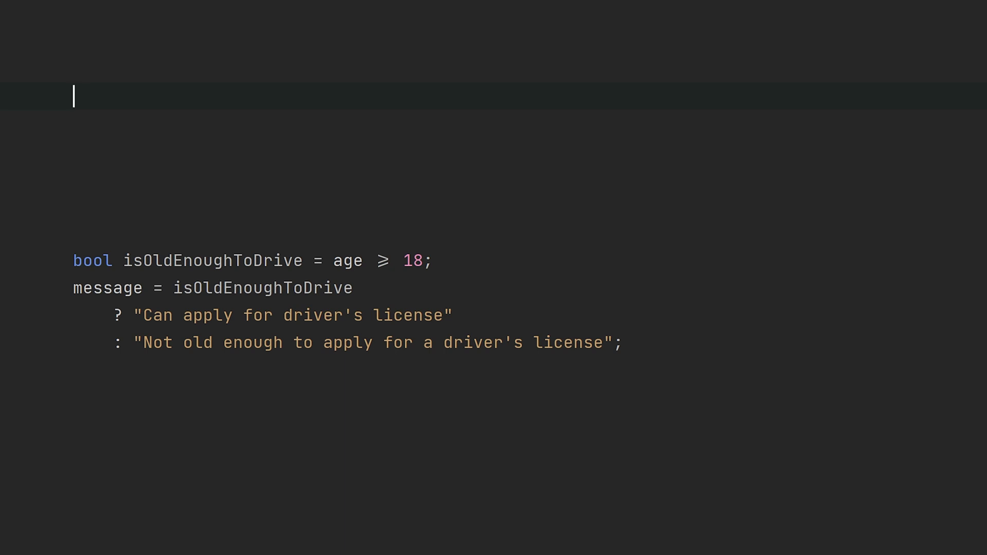